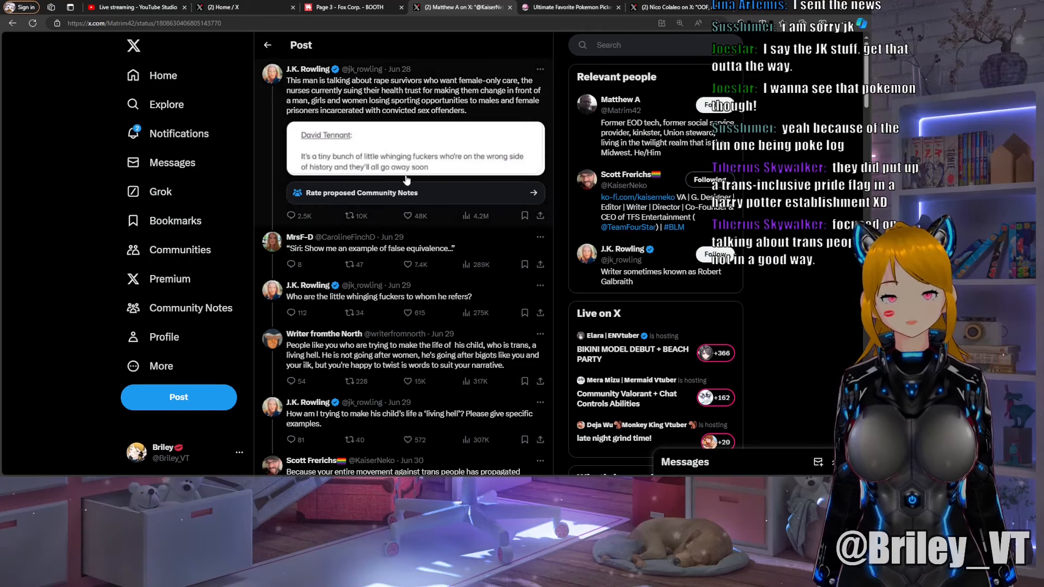
pyautogui.moveTo(553, 177)
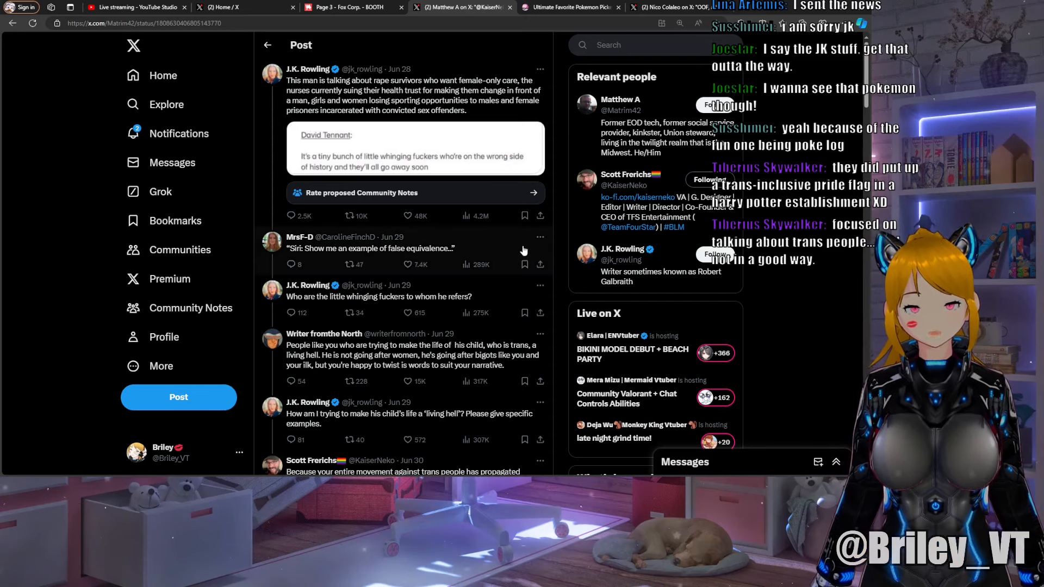
pyautogui.moveTo(316, 263)
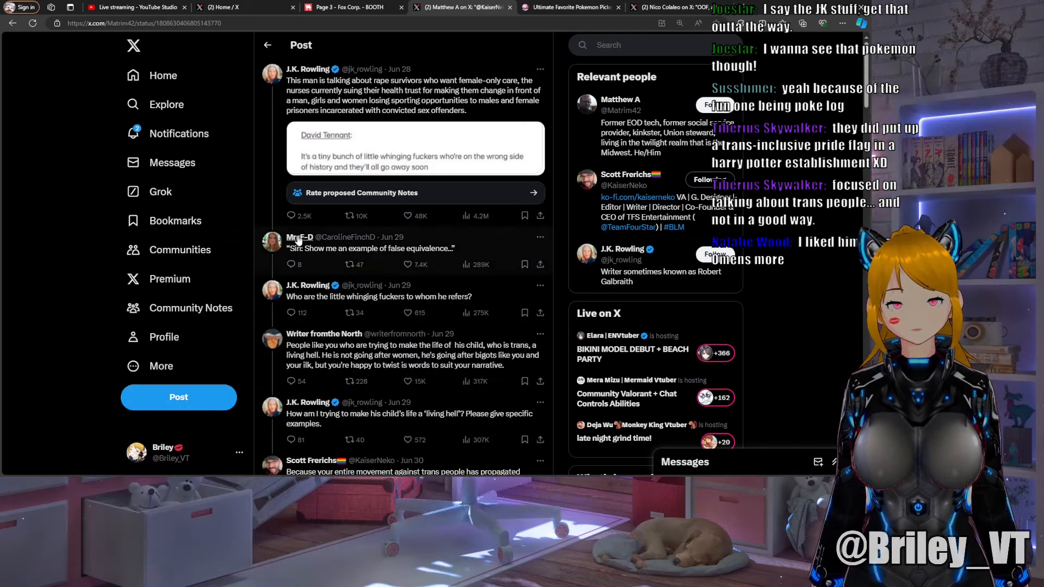
pyautogui.moveTo(299, 238)
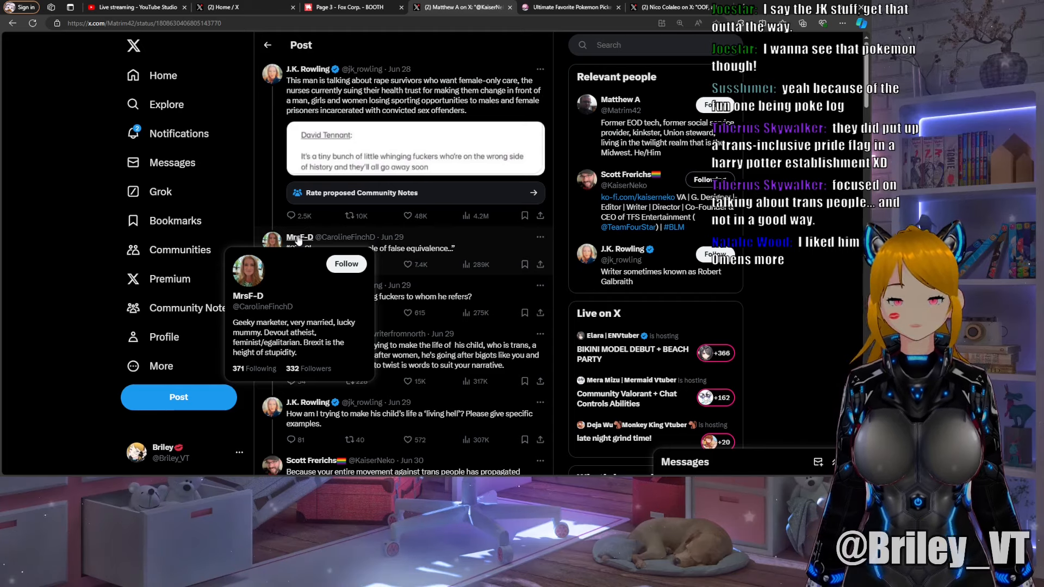
pyautogui.moveTo(553, 259)
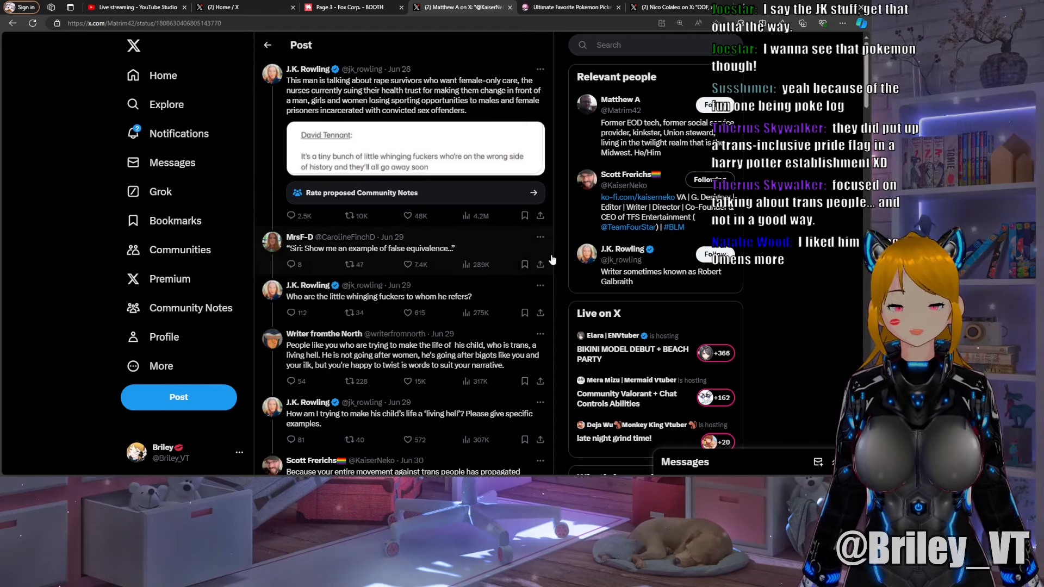
pyautogui.scroll(-3)
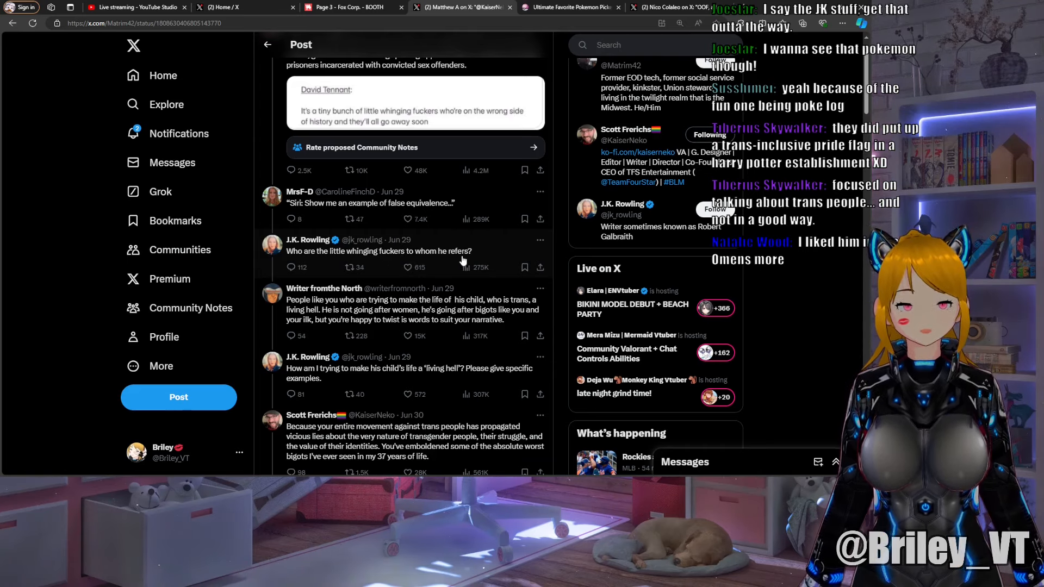
pyautogui.scroll(-3)
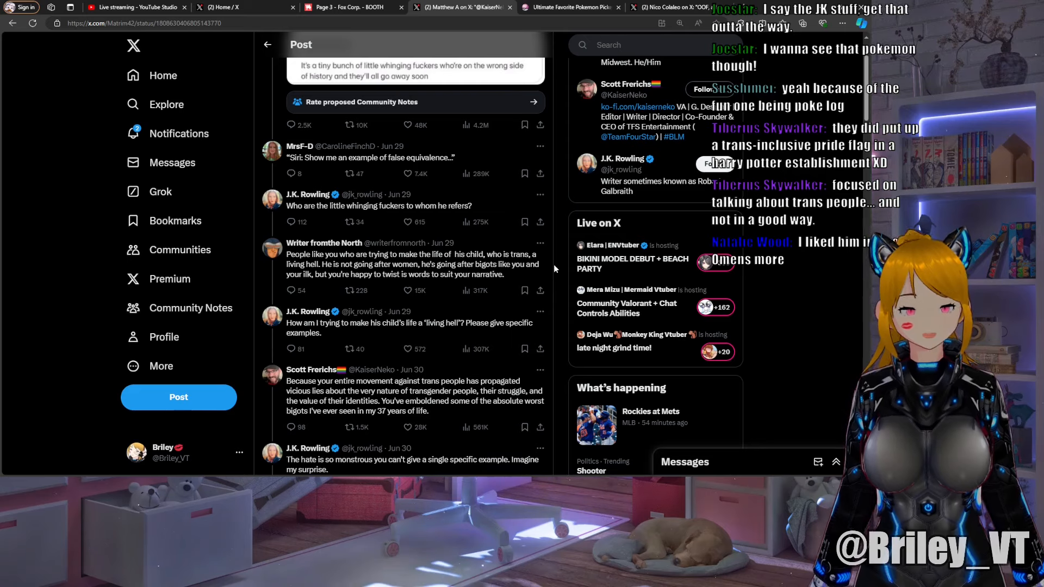
pyautogui.scroll(-3)
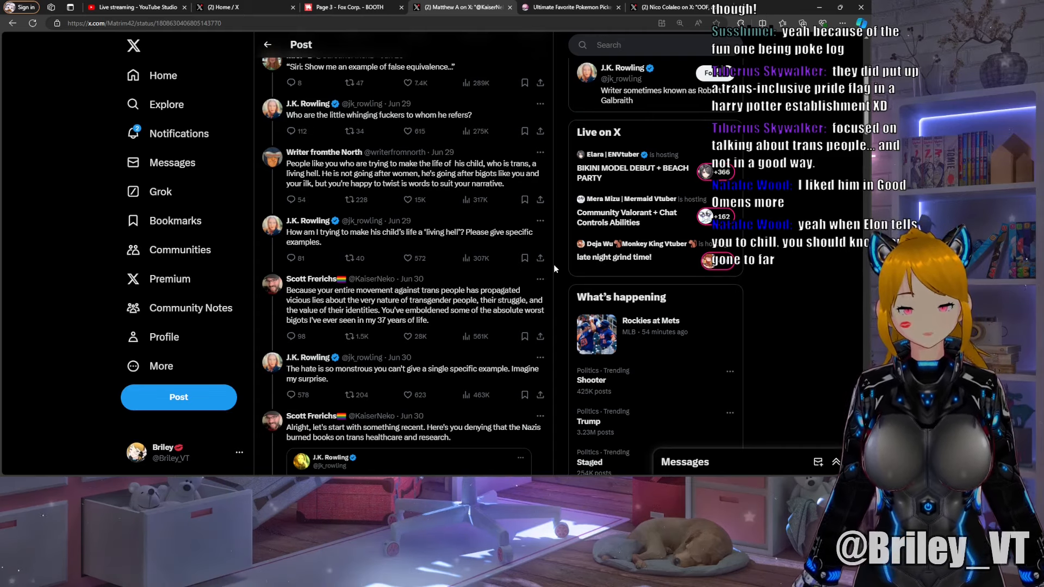
# Scroll slightly to reveal the quoted J.K. Rowling post beneath Frerichs' book-burning reply.
pyautogui.scroll(-3)
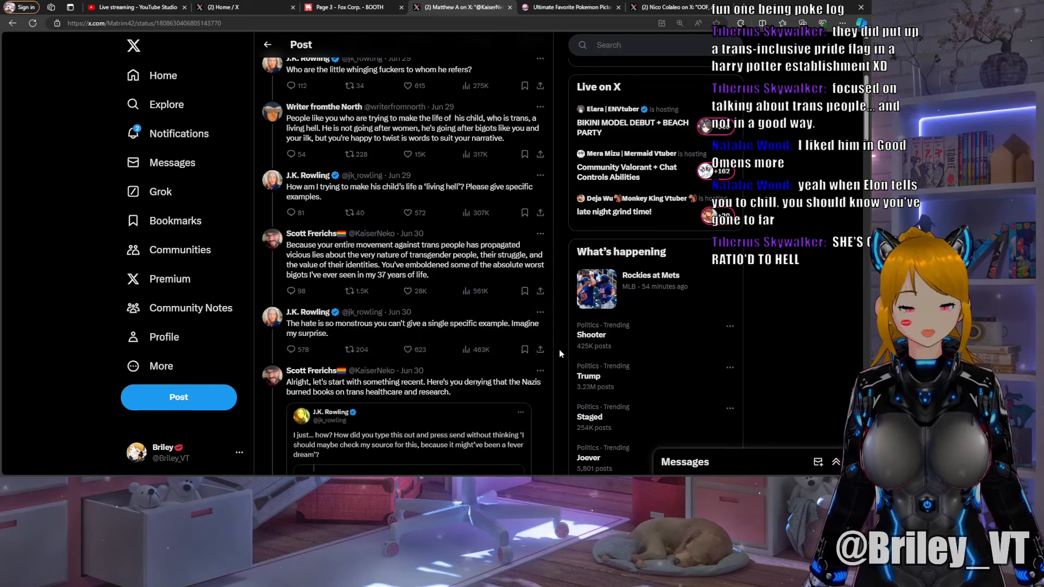
# Scroll until the full quoted Rowling post and its Nazi book-burning screenshot are visible.
pyautogui.scroll(-3)
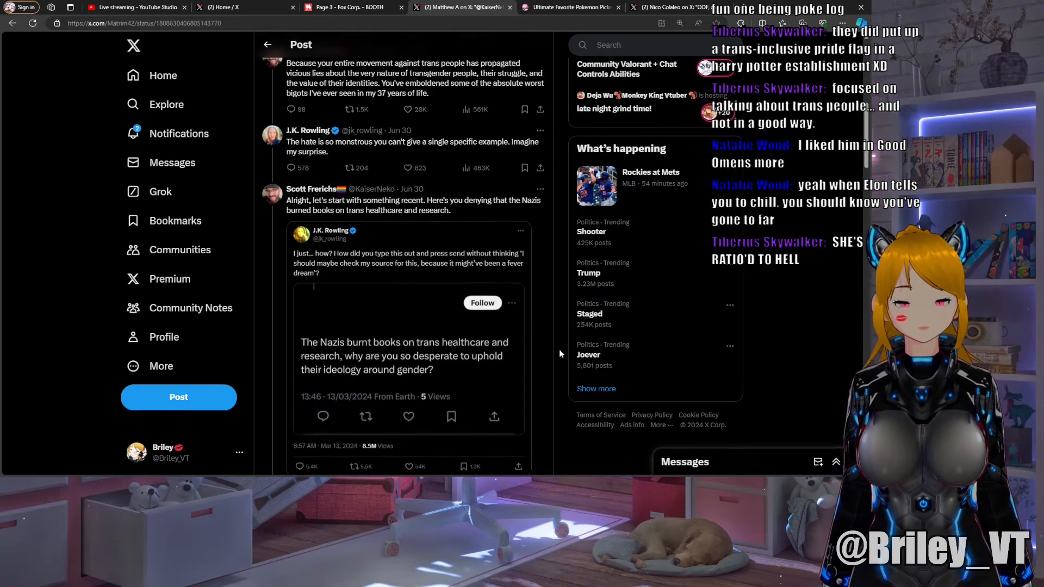
pyautogui.scroll(-3)
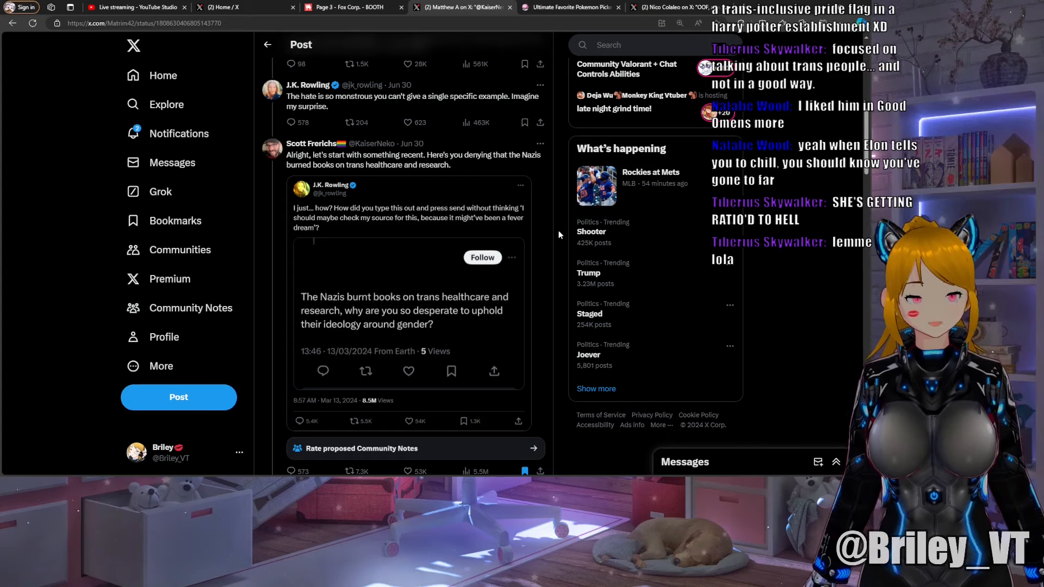
# Scroll down to Frerichs' Death Eaters comparison, July 2021 targeting example and Posie Parker replies.
pyautogui.scroll(-3)
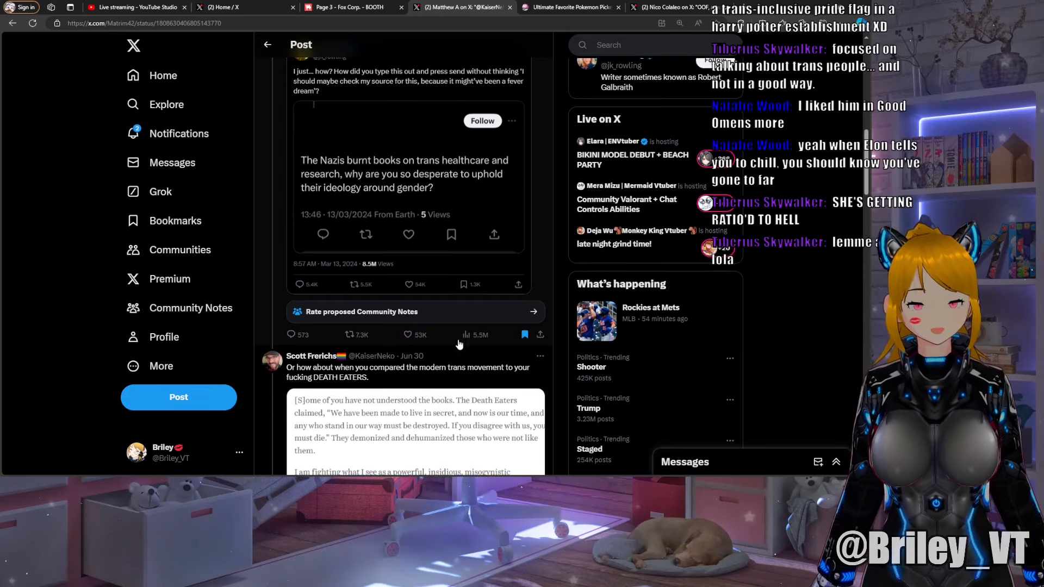
pyautogui.scroll(-3)
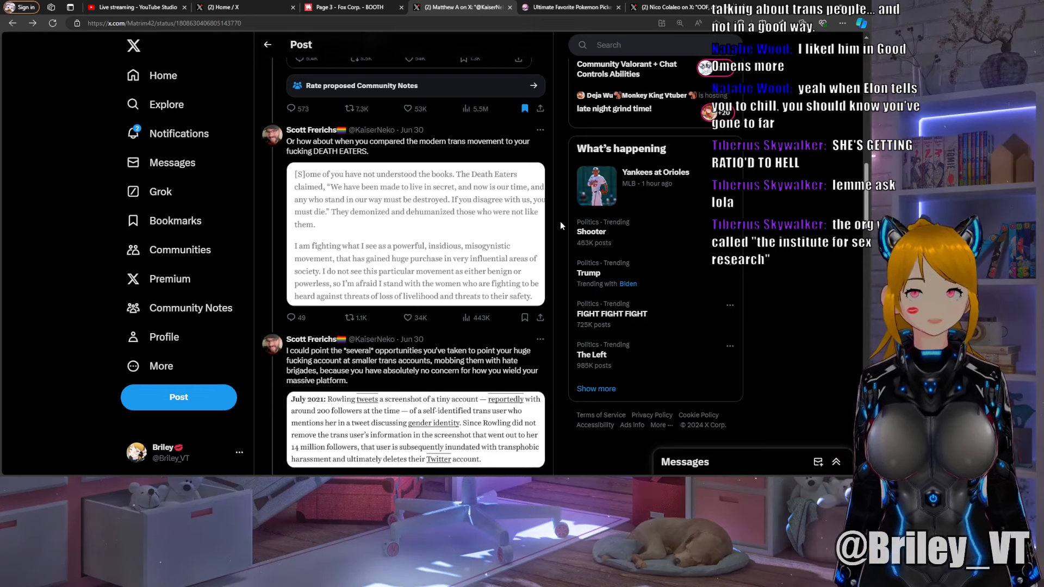
pyautogui.scroll(-3)
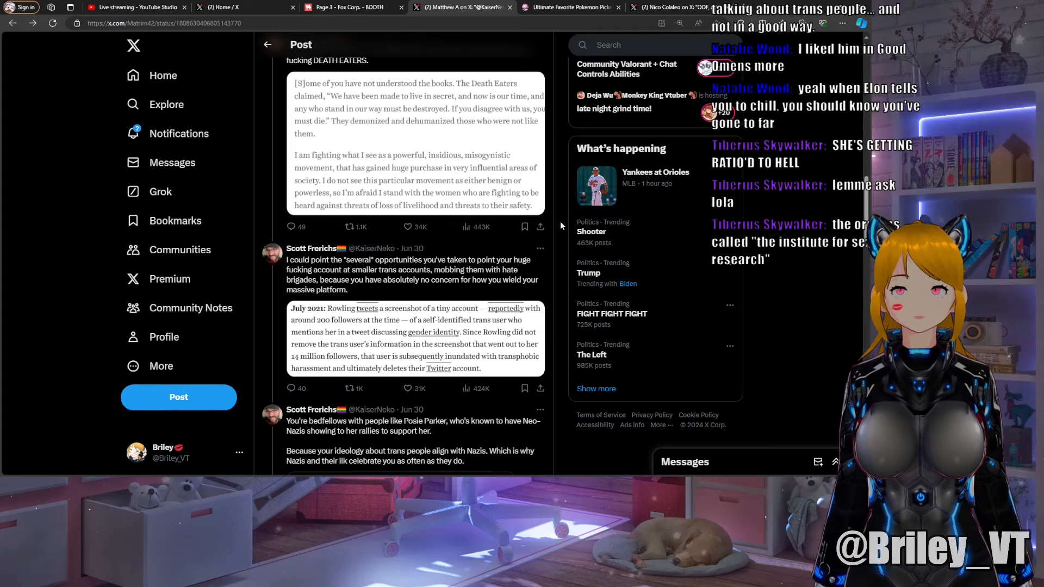
pyautogui.scroll(-3)
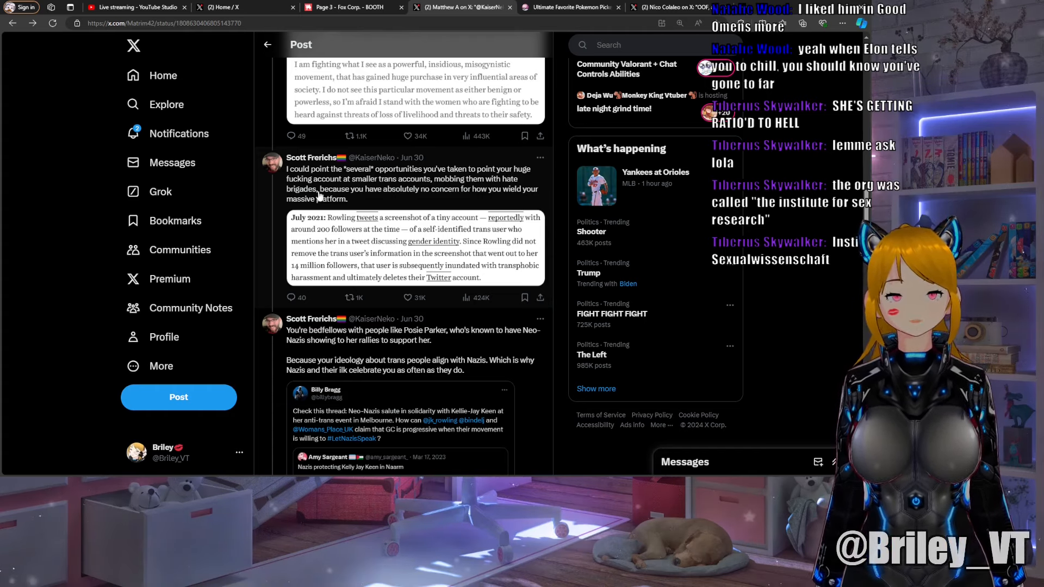
pyautogui.moveTo(464, 197)
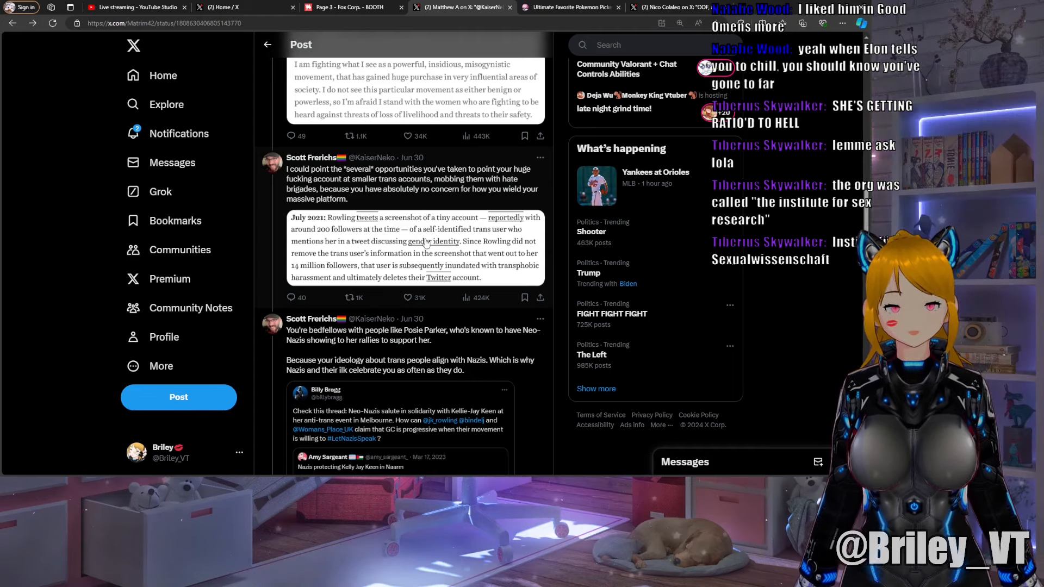
# Scroll back up to the rape-survivors post, then down through the first replies beneath it.
pyautogui.scroll(3)
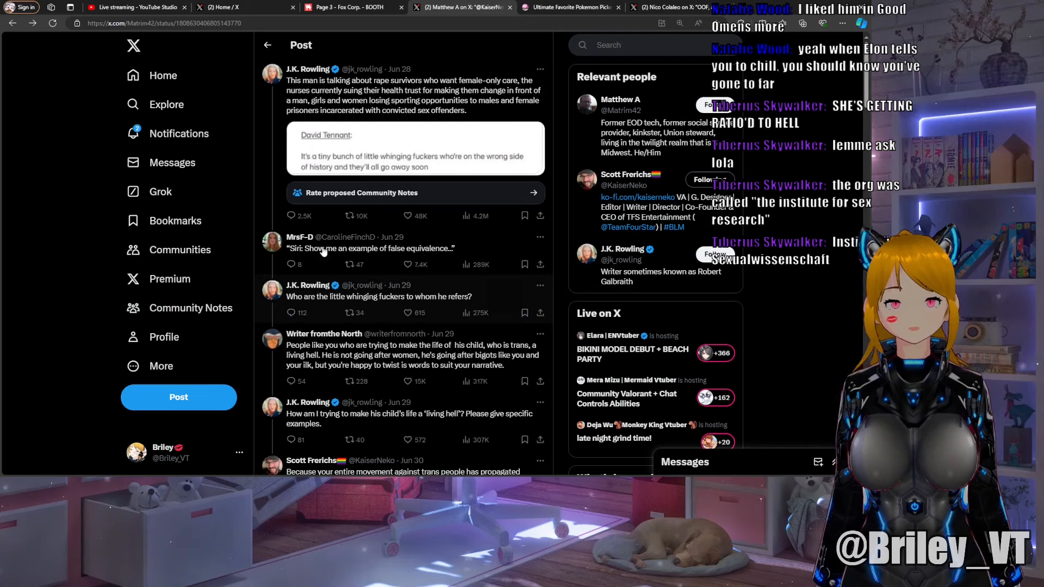
pyautogui.moveTo(298, 237)
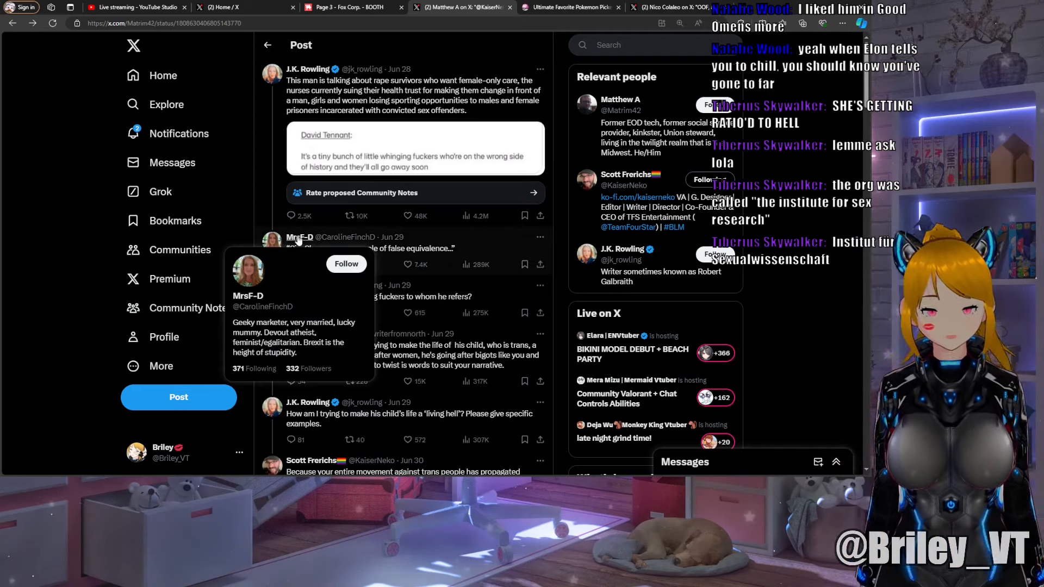
pyautogui.scroll(-3)
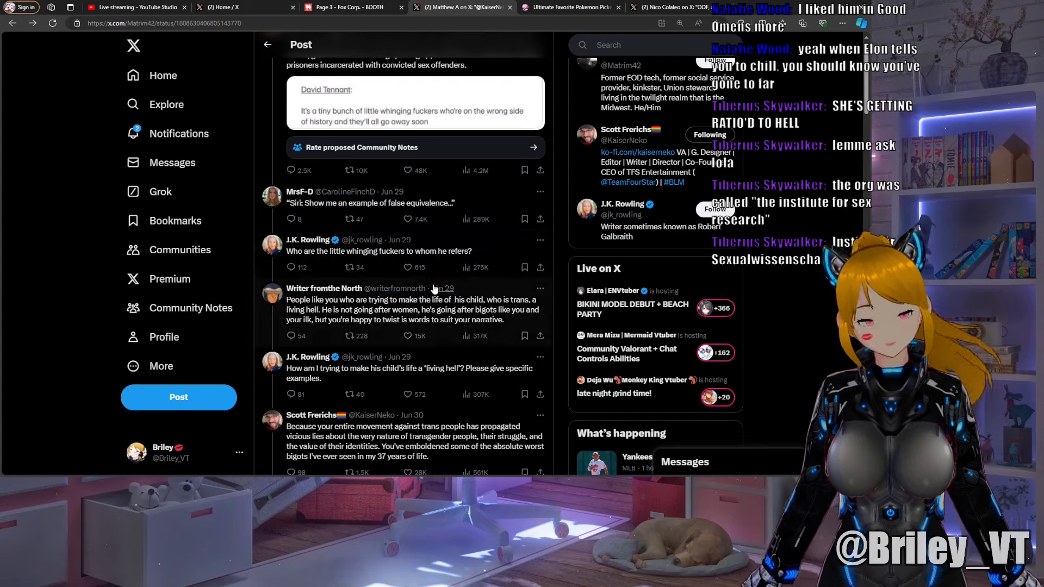
pyautogui.scroll(-3)
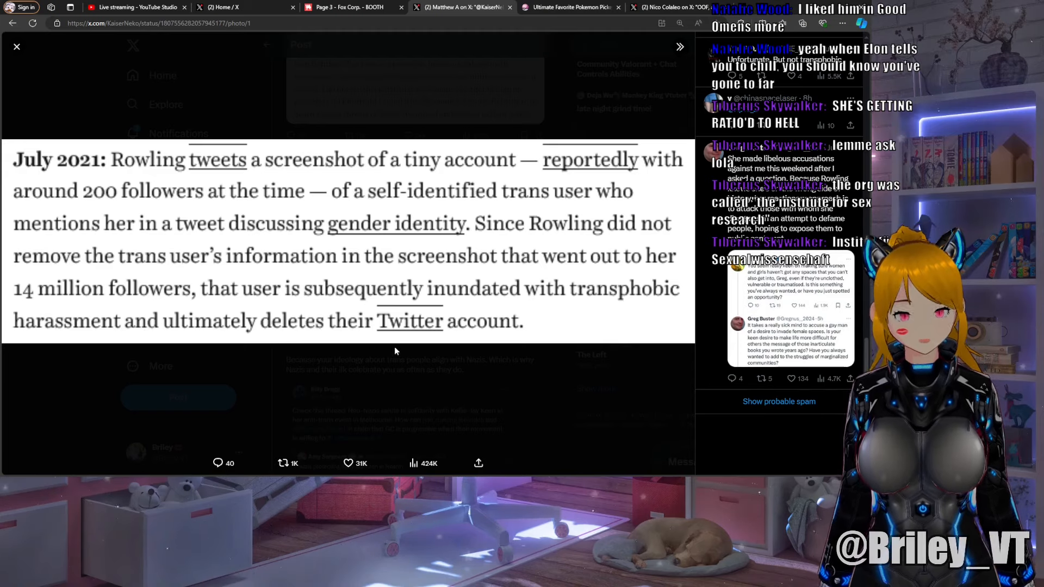
# Close the enlarged July 2021 article excerpt to return to the thread.
pyautogui.click(17, 46)
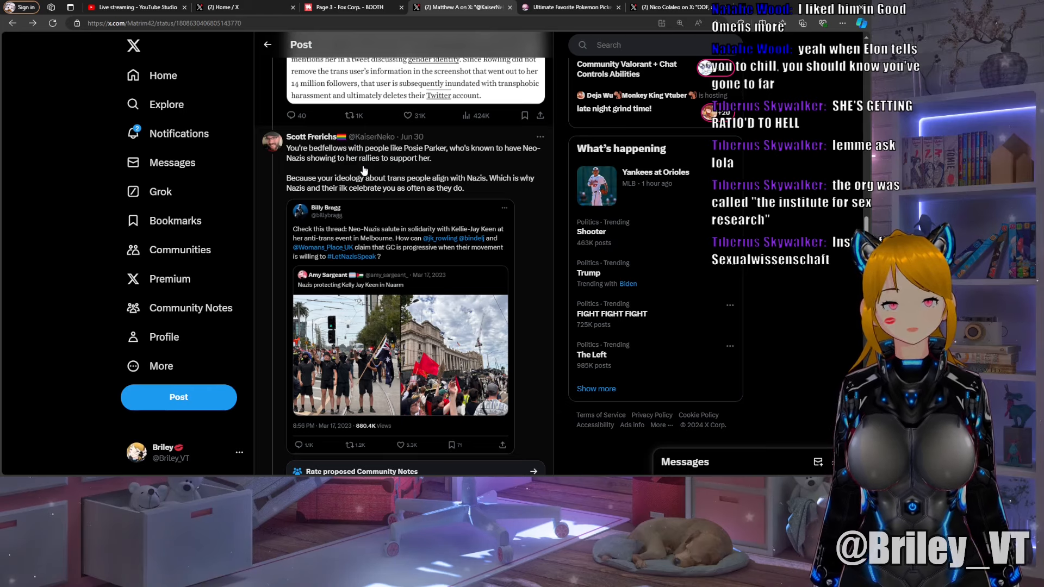
pyautogui.moveTo(328, 178)
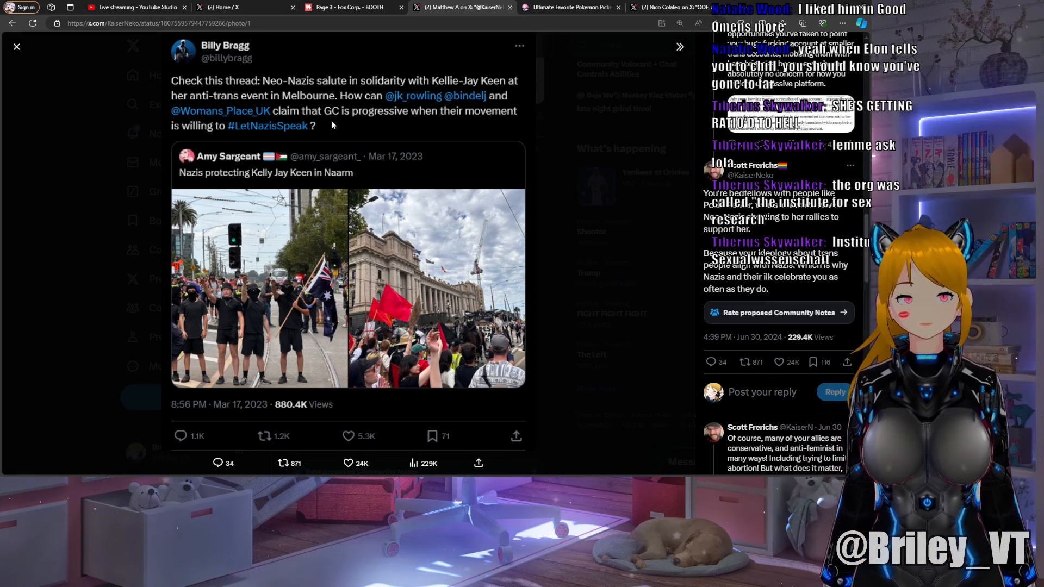
pyautogui.moveTo(398, 123)
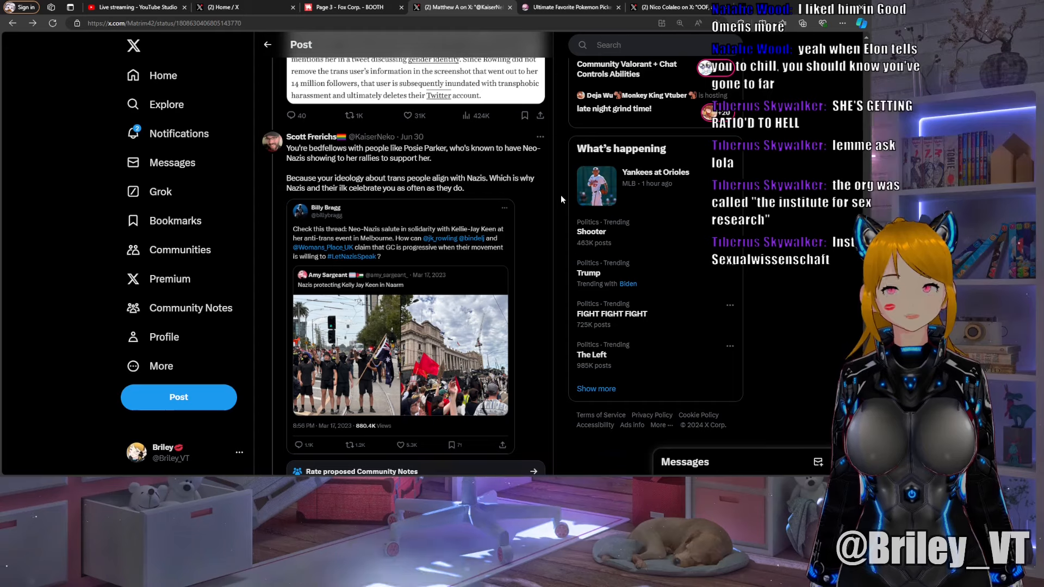
# Scroll down to the anti-feminist allies reply with its PinkNews penguin book-ban screenshot.
pyautogui.scroll(-3)
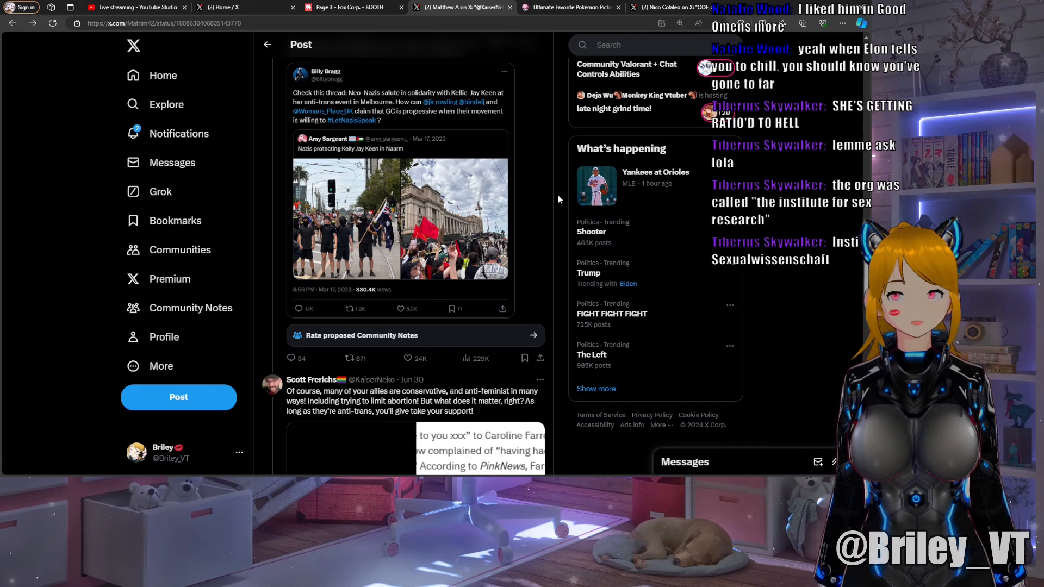
pyautogui.scroll(-3)
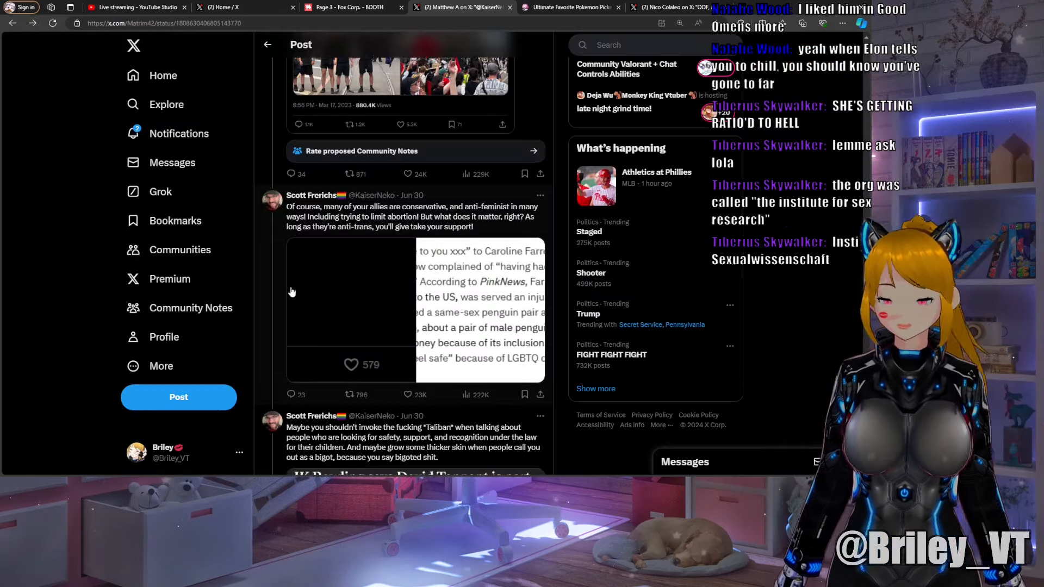
# Scroll down to the 'gender Taliban' article card, the suicide-risk study link and the women's-spaces reply.
pyautogui.scroll(-3)
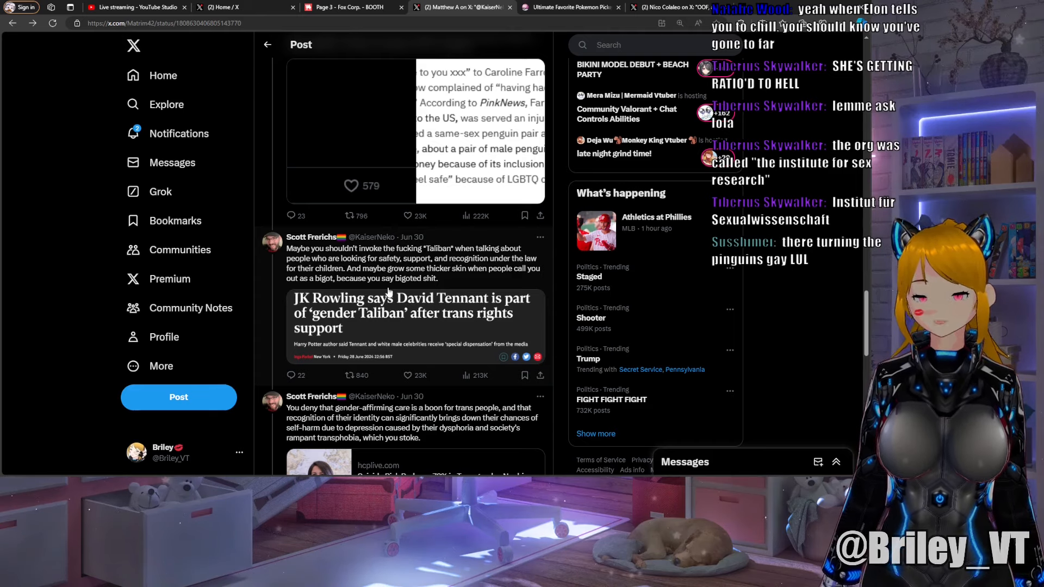
pyautogui.scroll(-3)
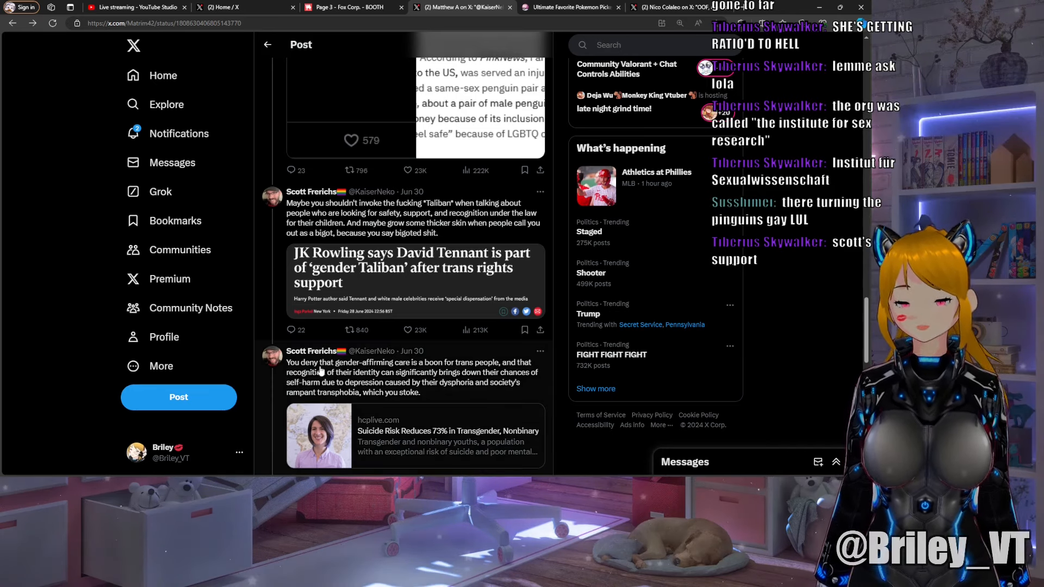
pyautogui.moveTo(468, 372)
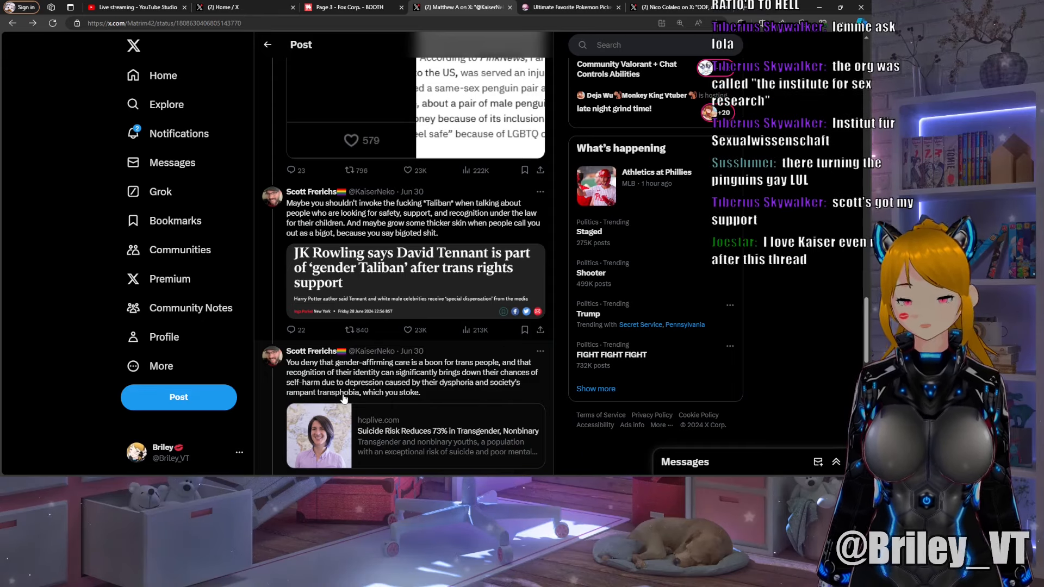
pyautogui.moveTo(557, 374)
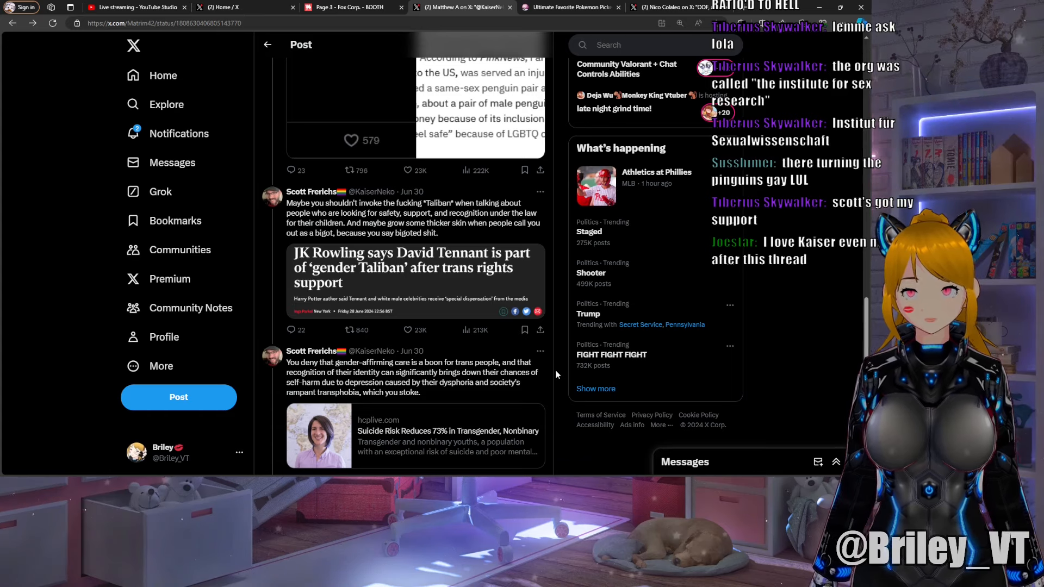
pyautogui.scroll(-3)
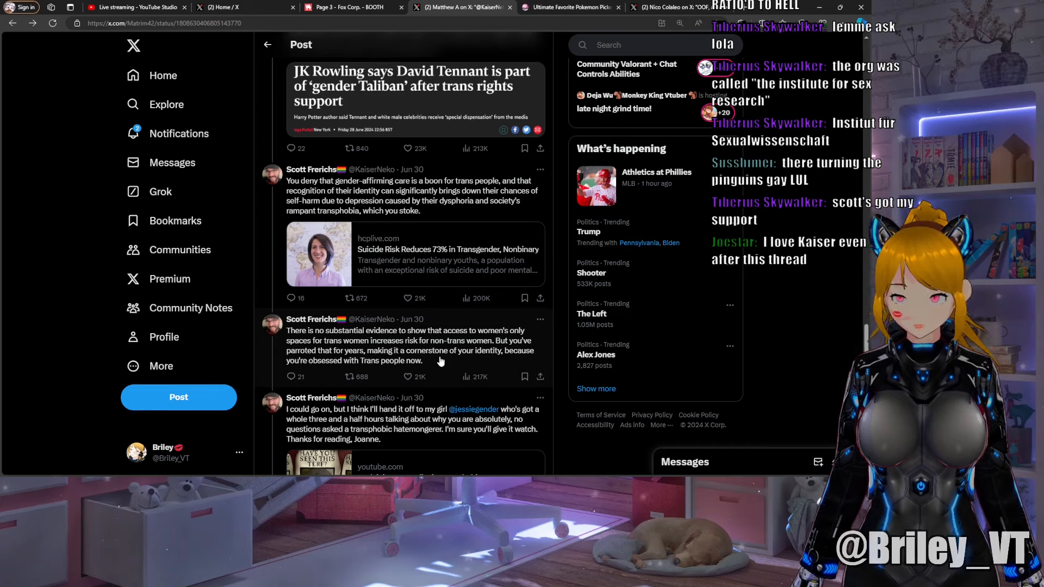
# Scroll down to Frerichs' final 'Thanks for reading' reply linking Explaining JK Rowling's Transphobia.
pyautogui.scroll(-3)
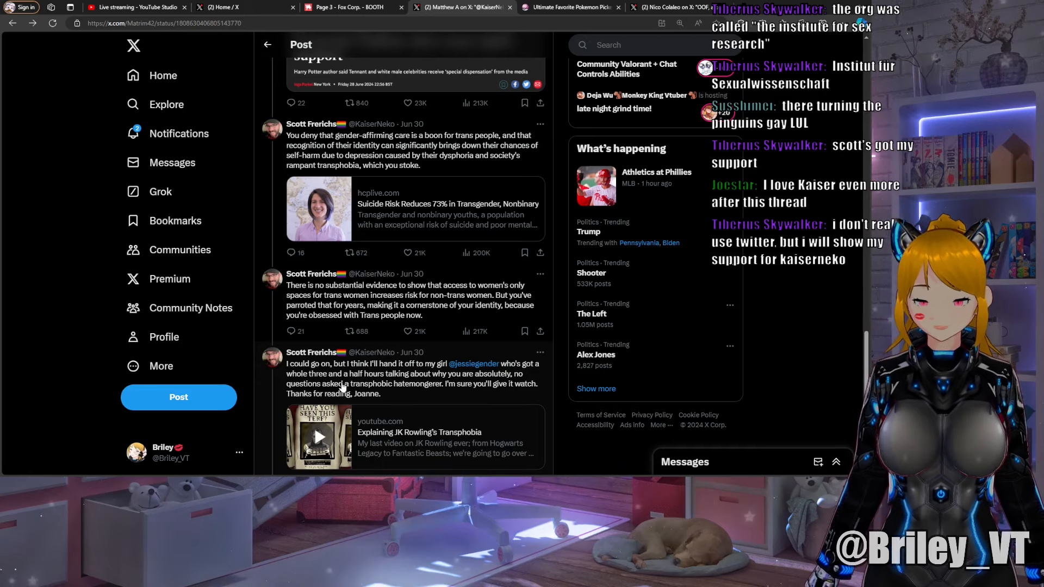
pyautogui.moveTo(404, 391)
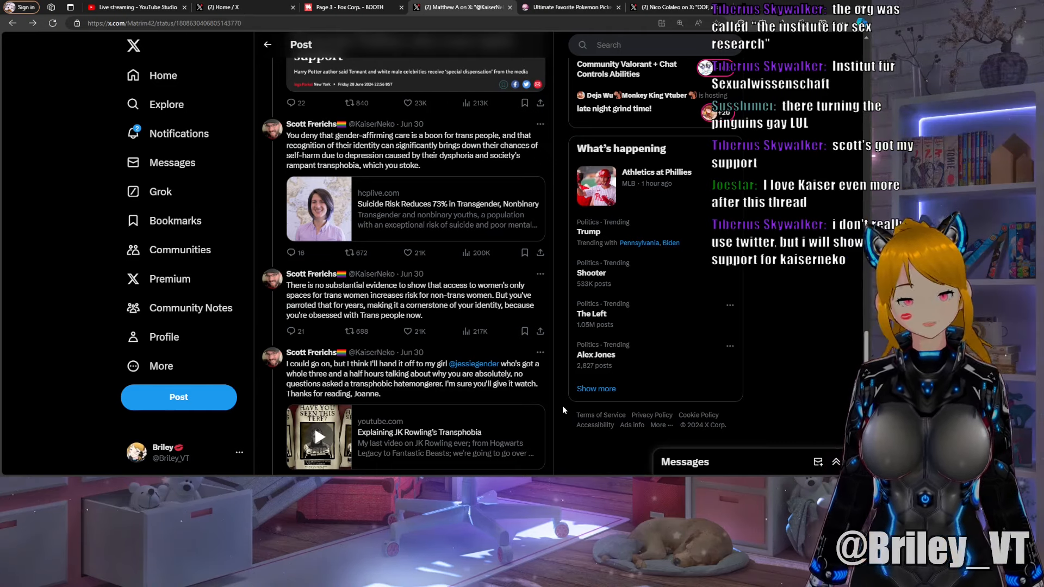
pyautogui.scroll(-3)
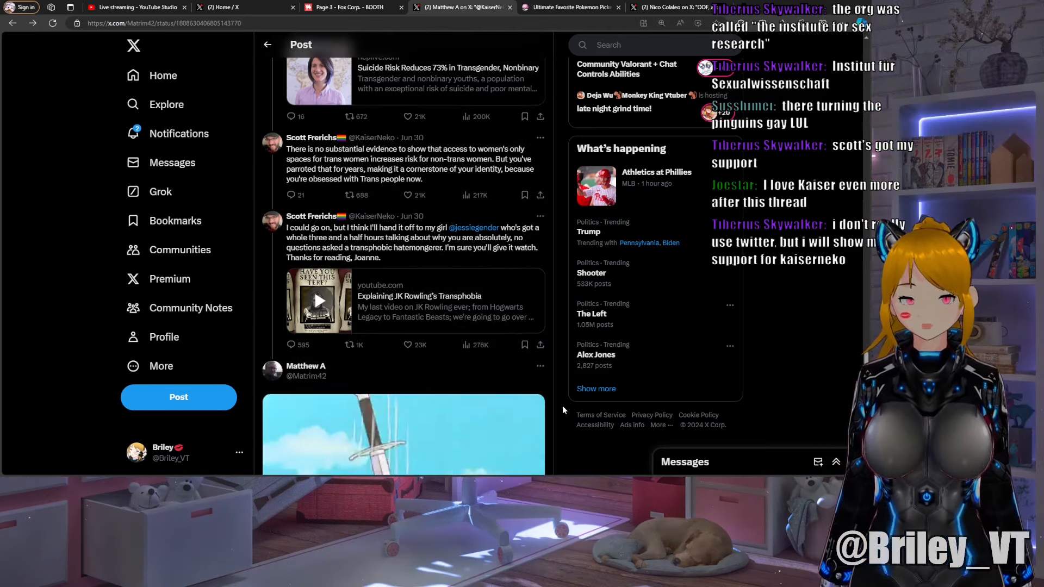
# Scroll past the video-link reply to the Bad Writing Takes post with its Lolita article image.
pyautogui.scroll(-3)
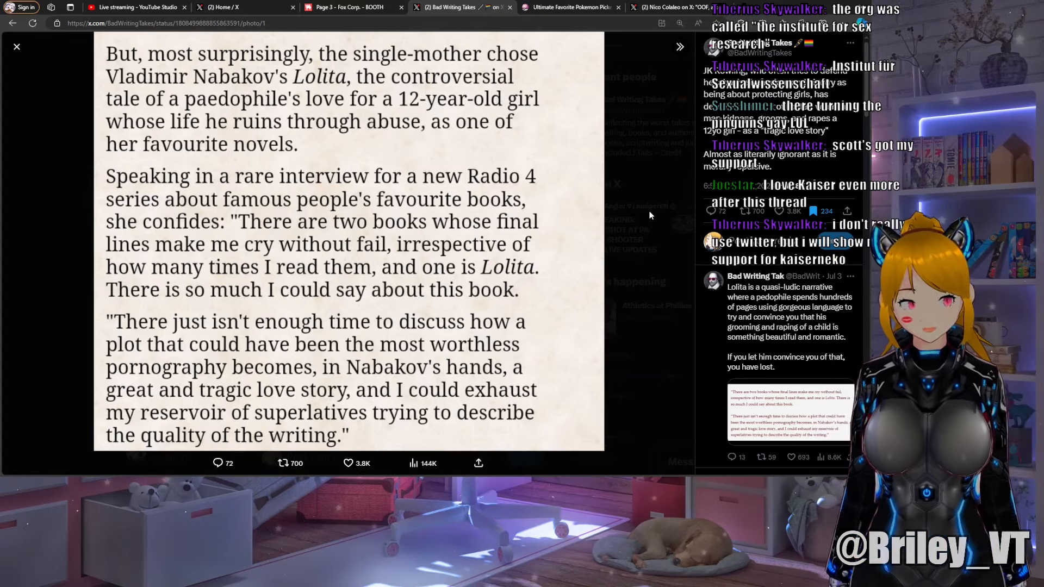
# Minimize the browser so only the streamer's avatar and chat remain on screen.
pyautogui.click(16, 45)
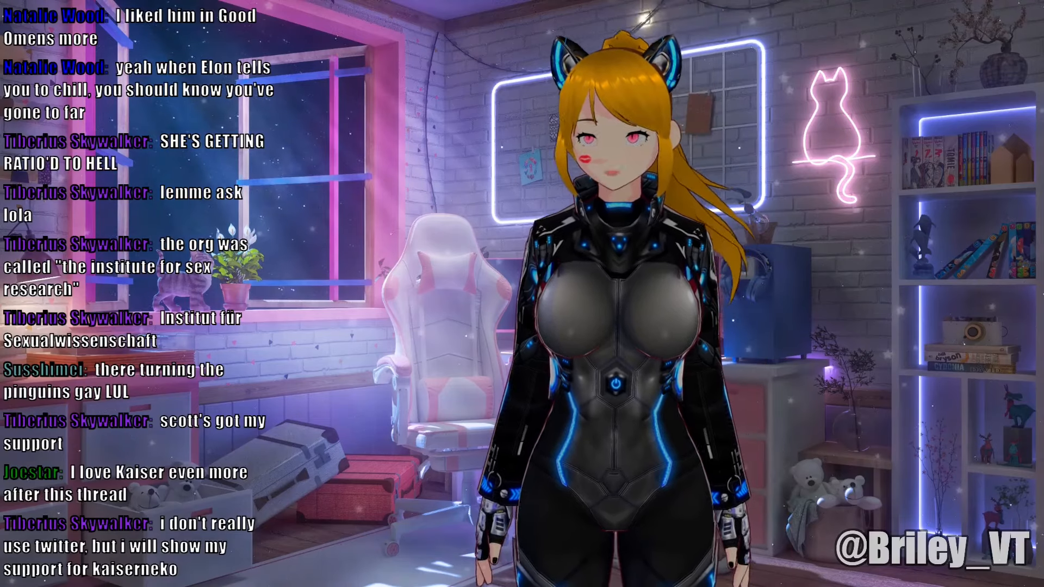